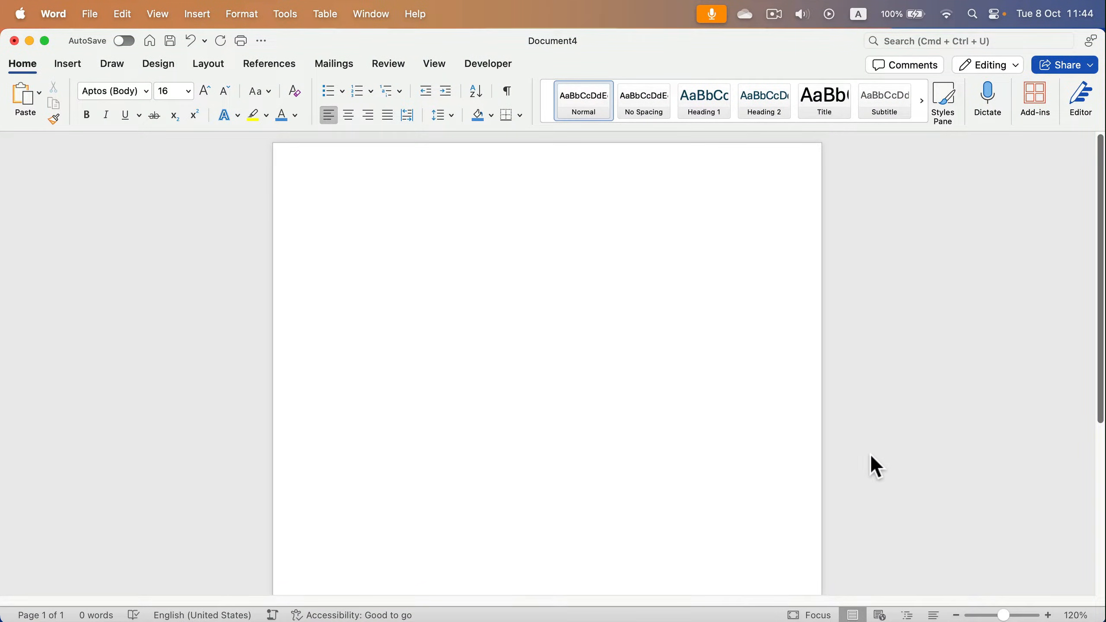
- Compare the KG Primary Dots lined tracing previews on dafont.com and download the font family
{"action": "left_click", "coordinate": [336, 217]}
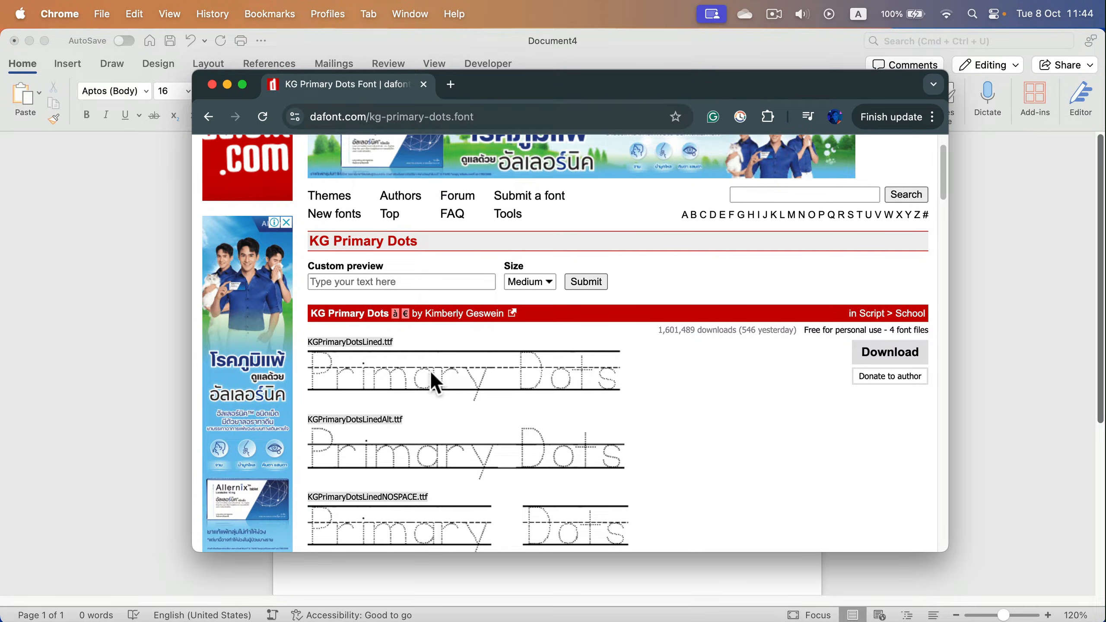
{"action": "scroll", "scroll_direction": "down", "scroll_amount": 3}
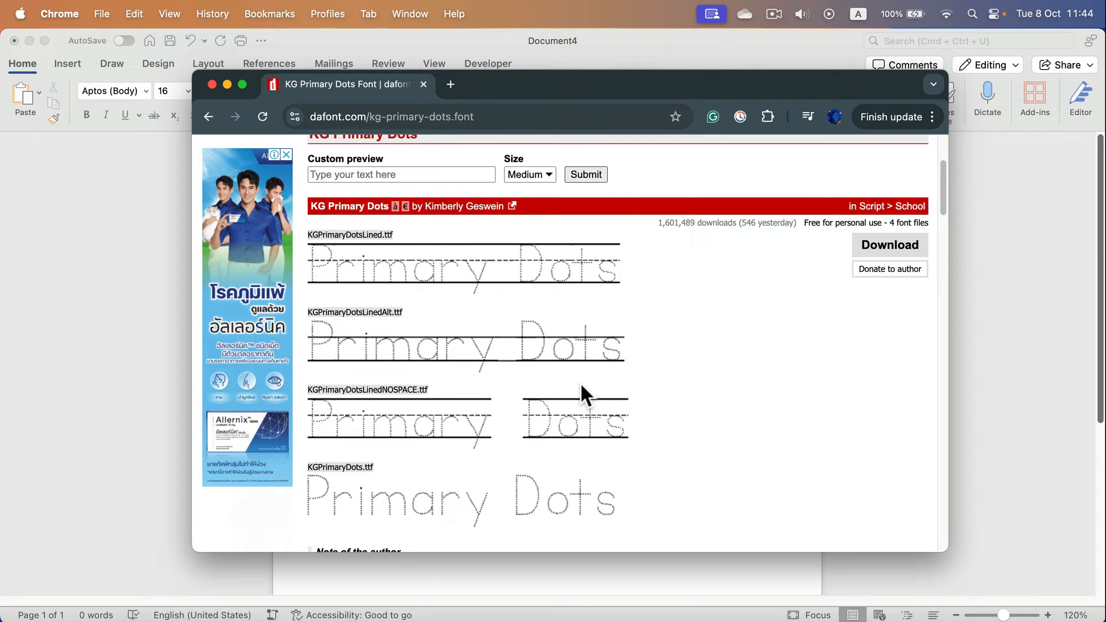
{"action": "scroll", "scroll_direction": "down", "scroll_amount": 3}
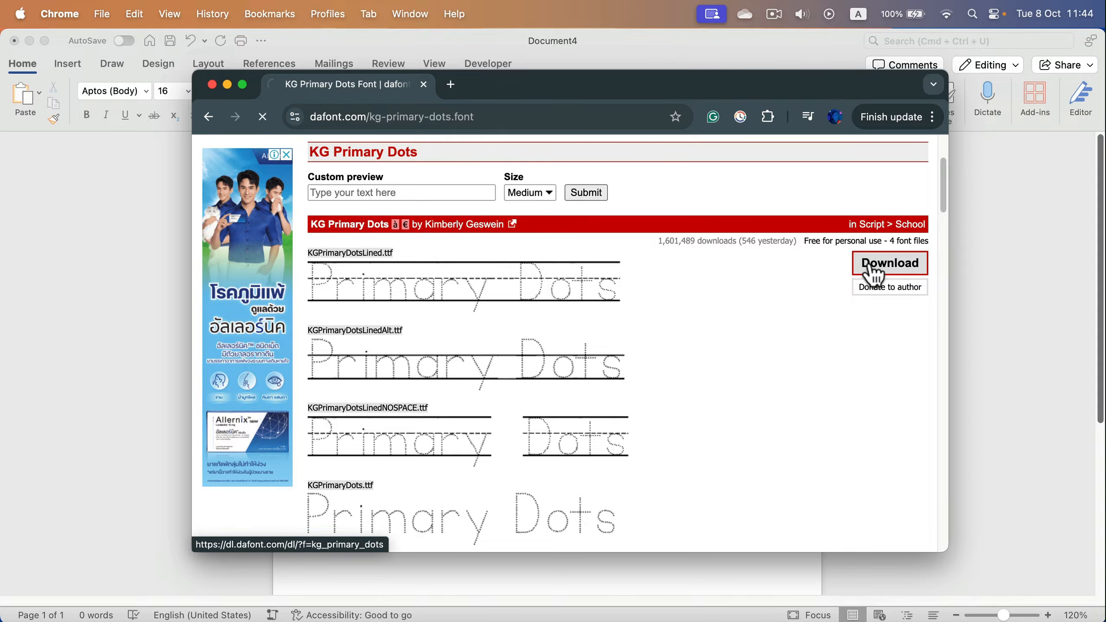
{"action": "left_click", "coordinate": [888, 262]}
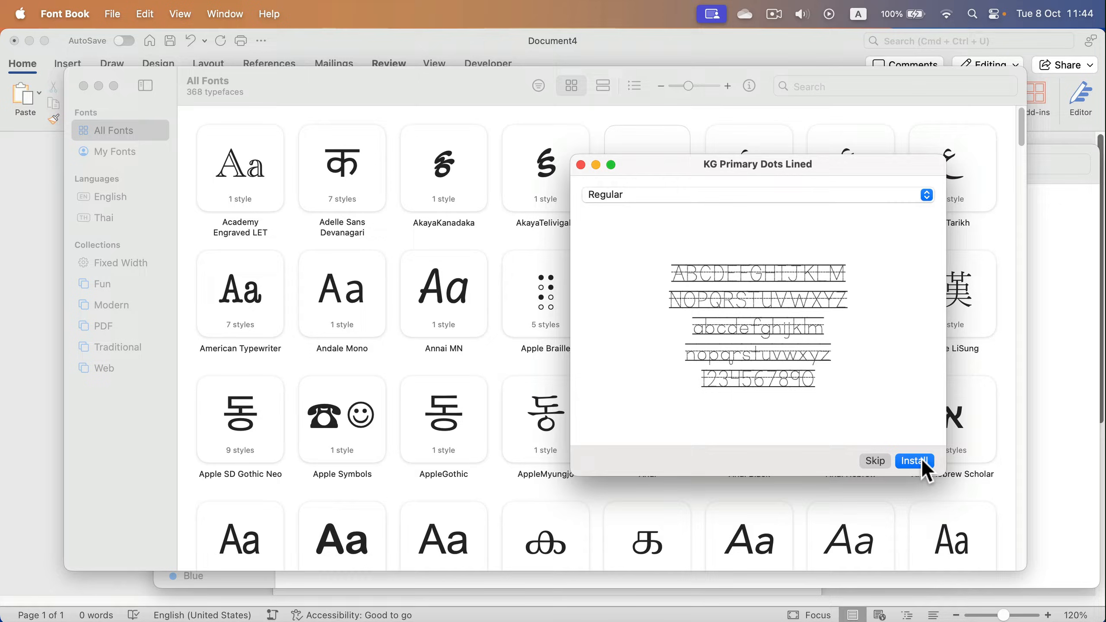
- Install the KG Primary Dots Lined font from the Font Book preview
{"action": "left_click", "coordinate": [914, 461]}
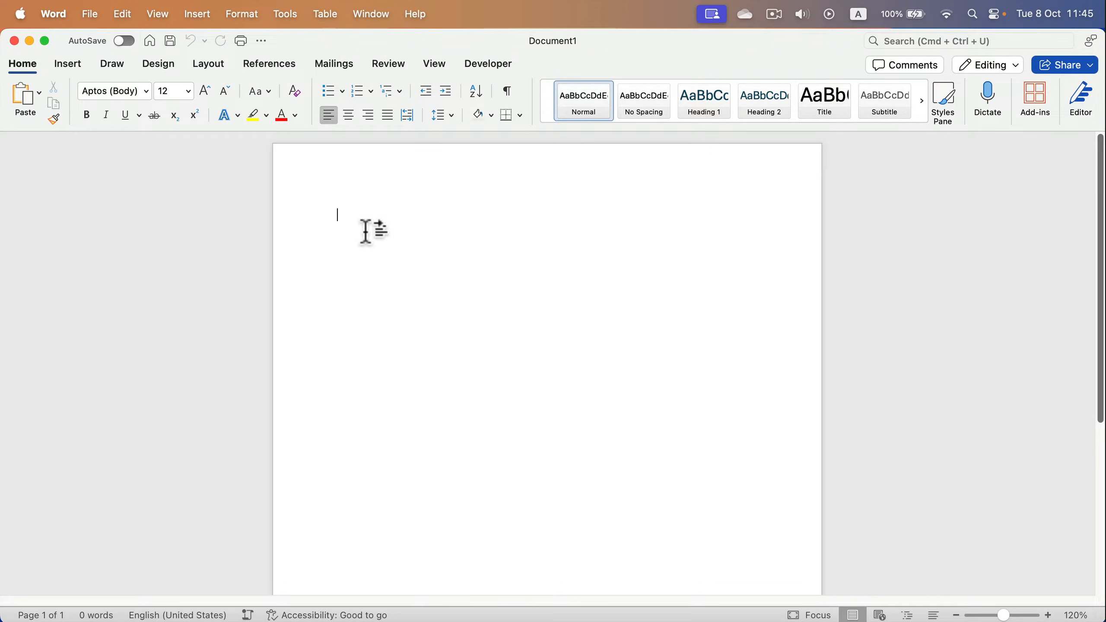
- Type a row of space-separated capital A letters on the blank page
{"action": "type", "text": "A A A A A A A A A A A A A A A"}
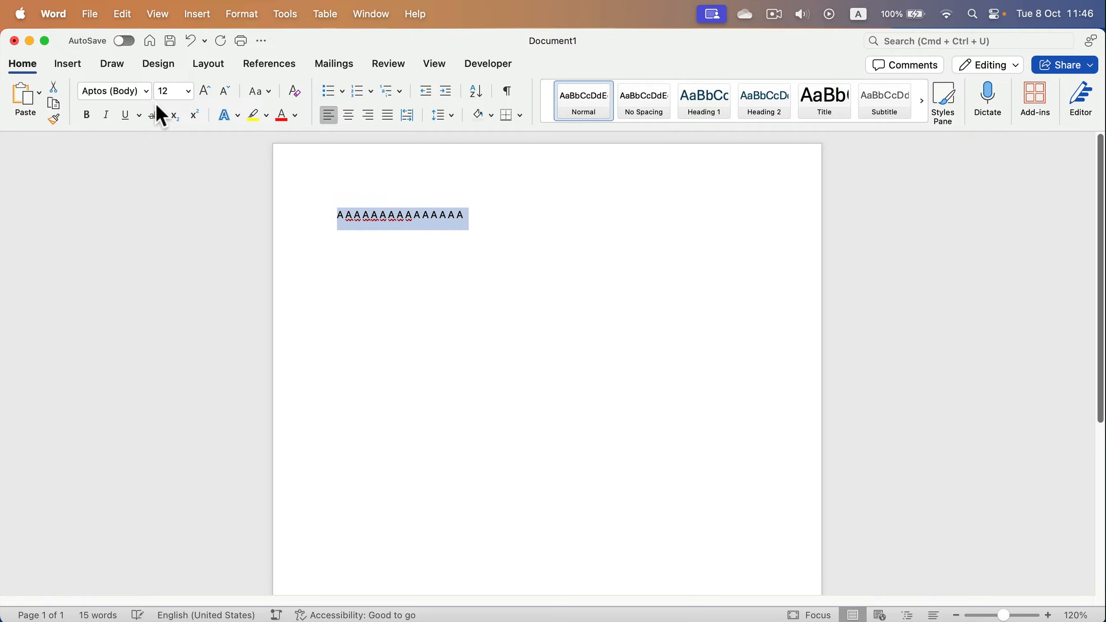
{"action": "left_click", "coordinate": [146, 90]}
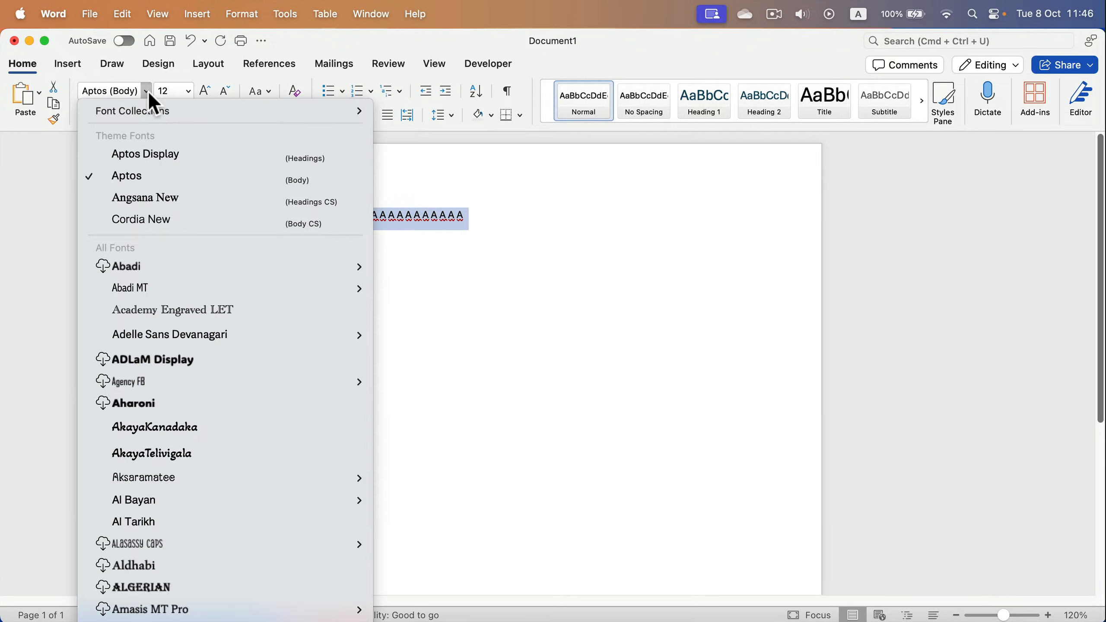
- Apply KG Primary Dots Lined to the A letters and enlarge them with Grow Font
{"action": "scroll", "scroll_direction": "down", "scroll_amount": 3}
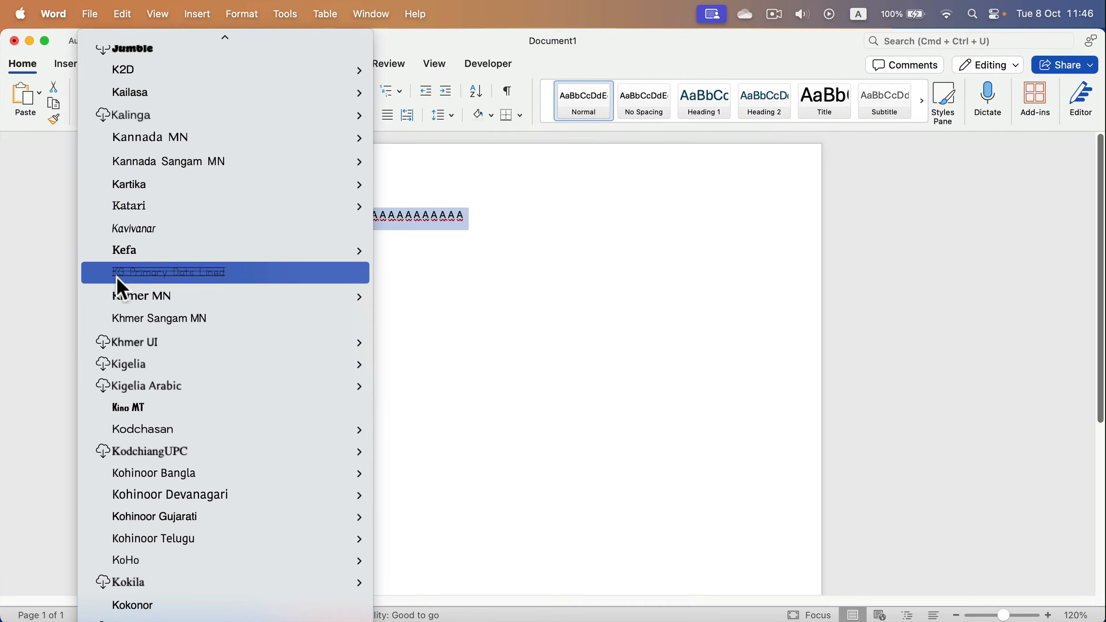
{"action": "mouse_move", "coordinate": [216, 282]}
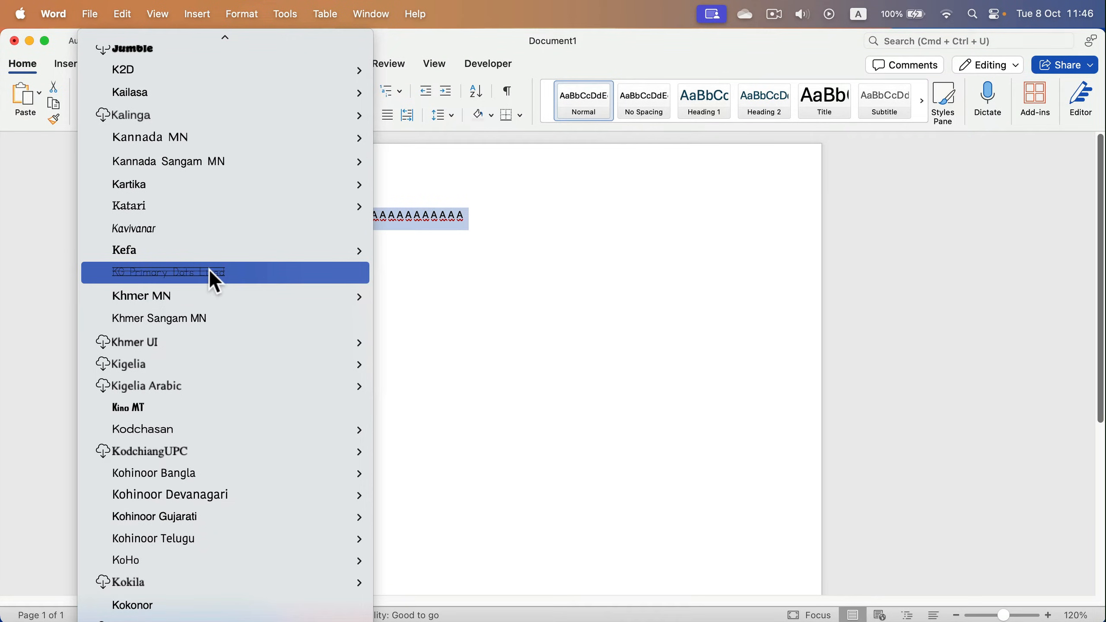
{"action": "left_click", "coordinate": [166, 272]}
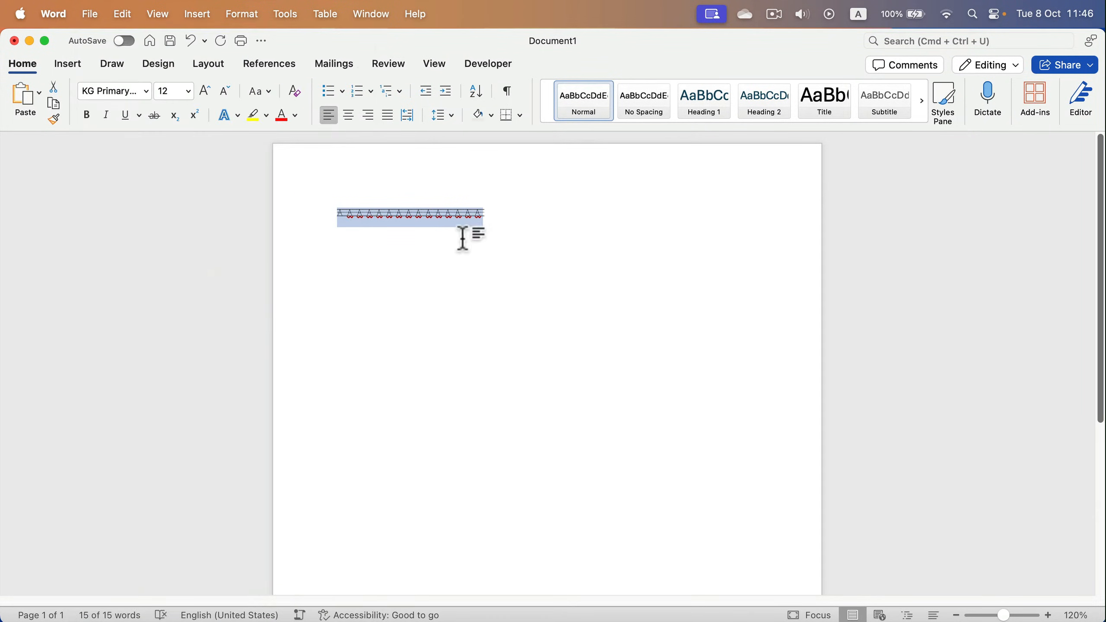
{"action": "left_click", "coordinate": [204, 92]}
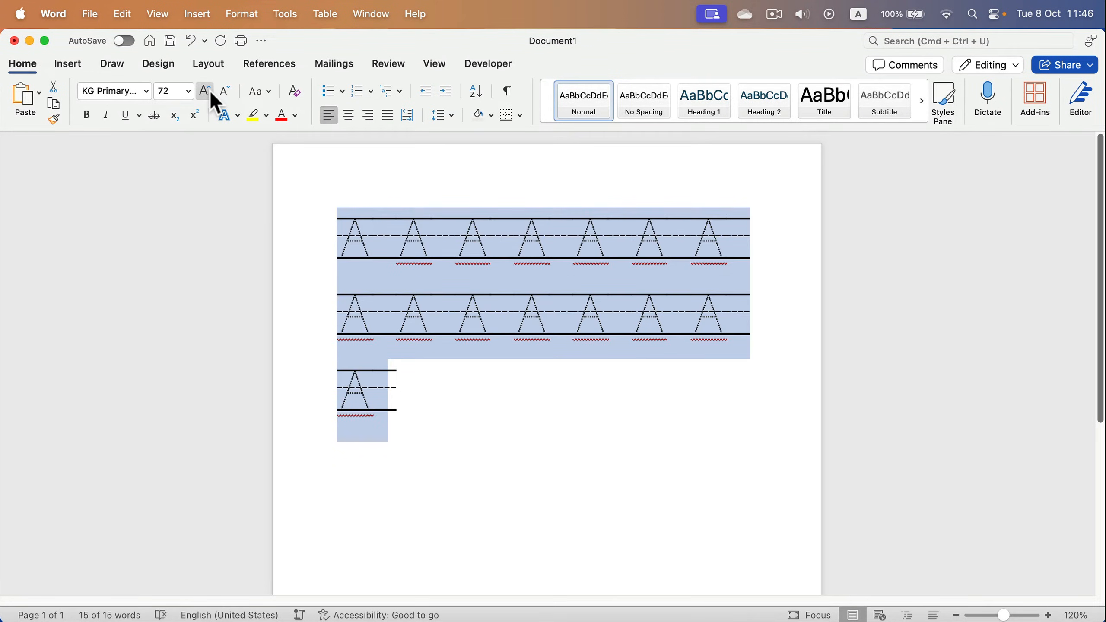
{"action": "left_click", "coordinate": [204, 91]}
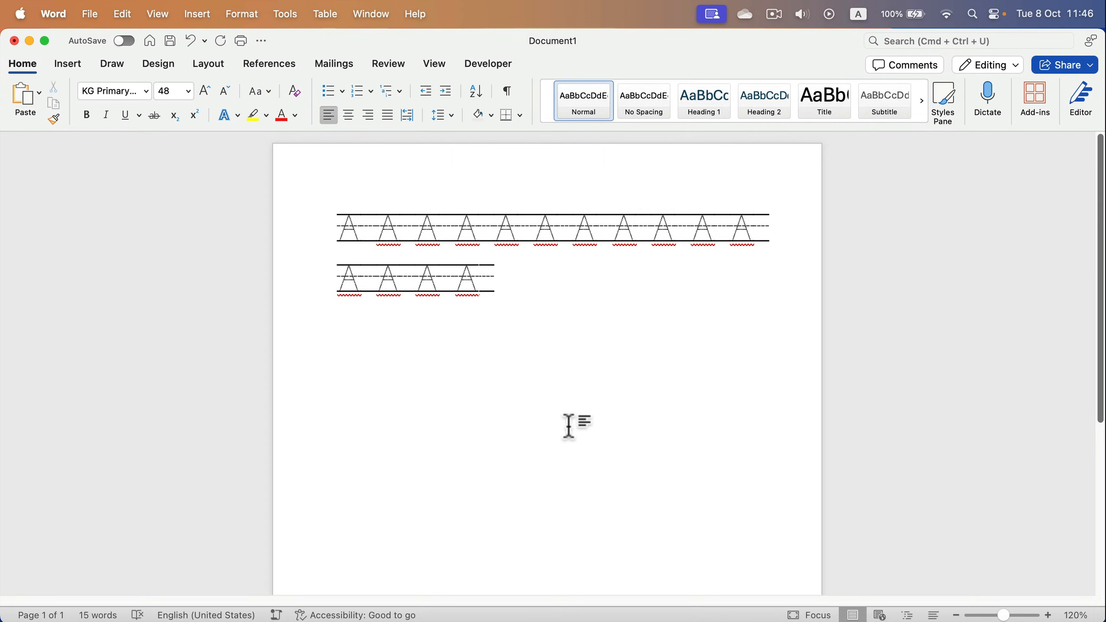
- Place the cursor after the last traced A on the second row
{"action": "left_click", "coordinate": [479, 279]}
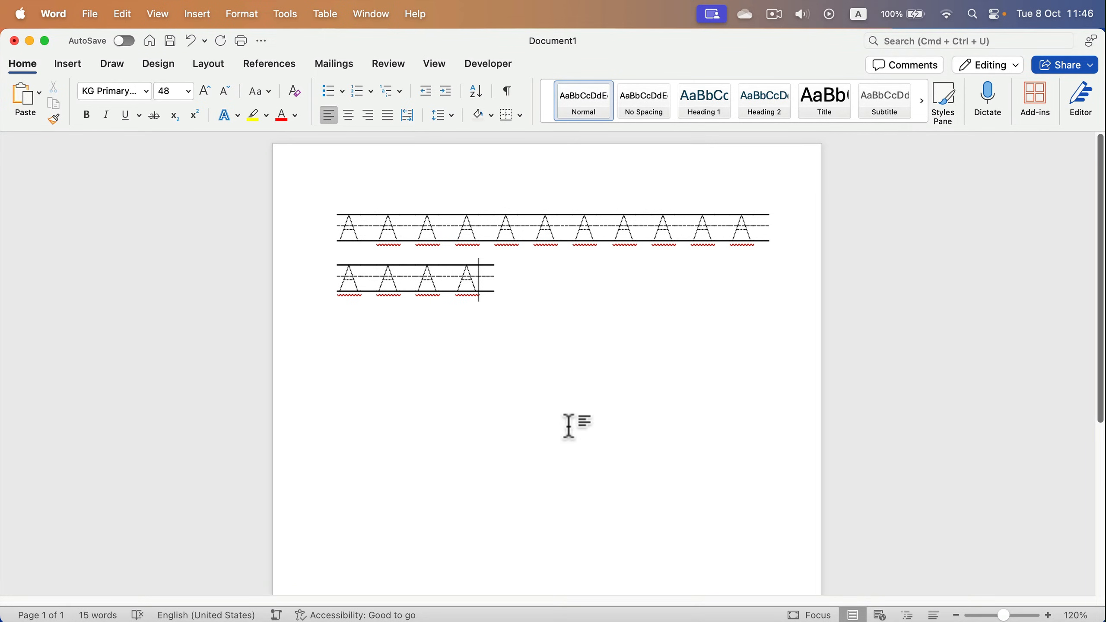